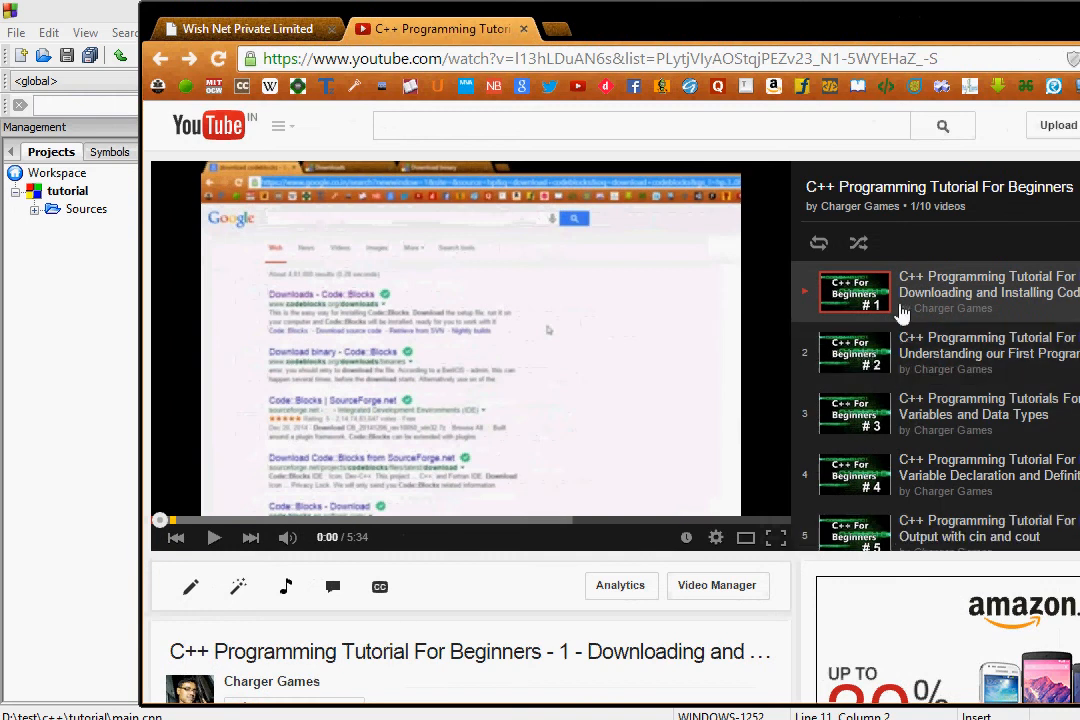
{"action": "mouse_move", "coordinate": [912, 293]}
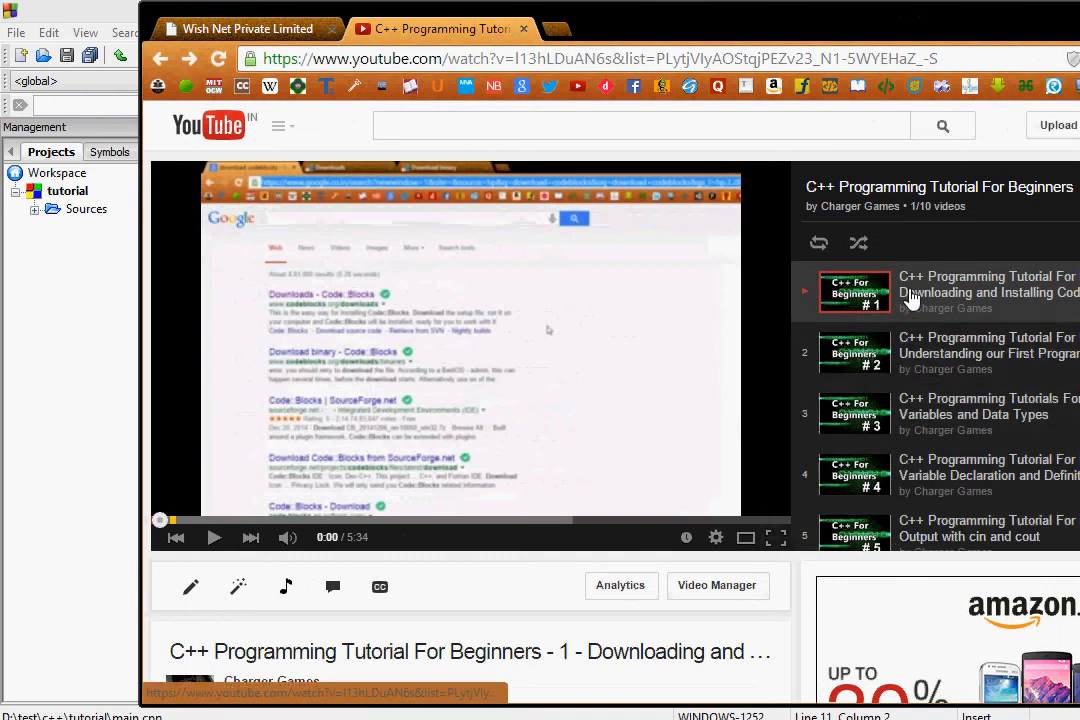
{"action": "mouse_move", "coordinate": [910, 297]}
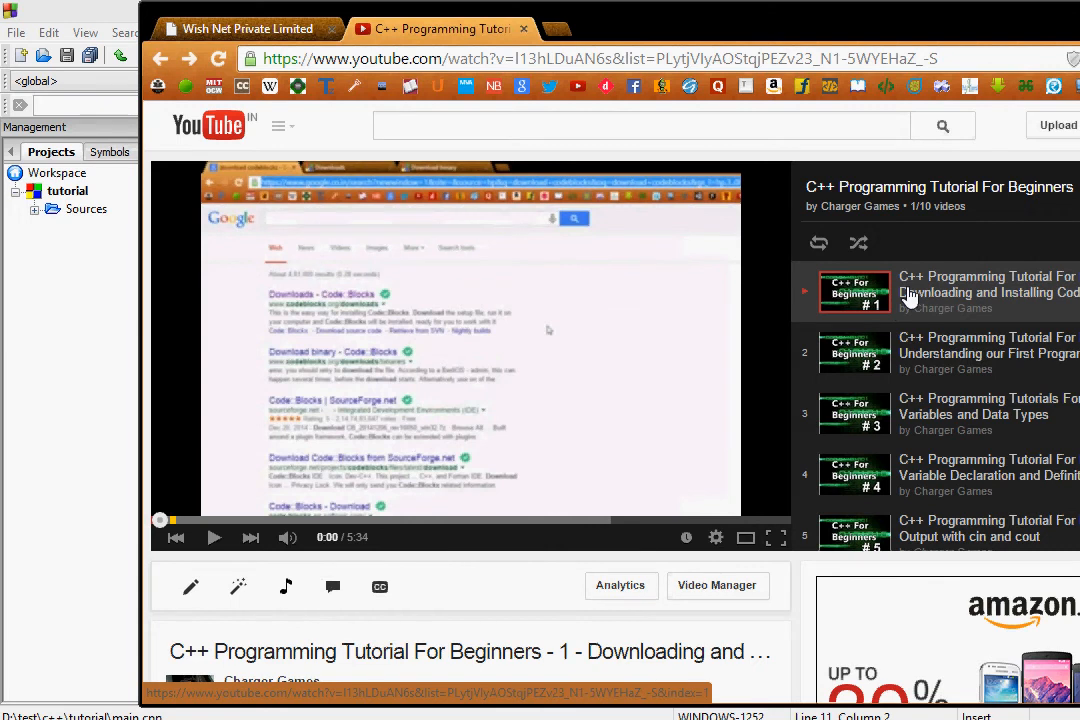
{"action": "mouse_move", "coordinate": [886, 293]}
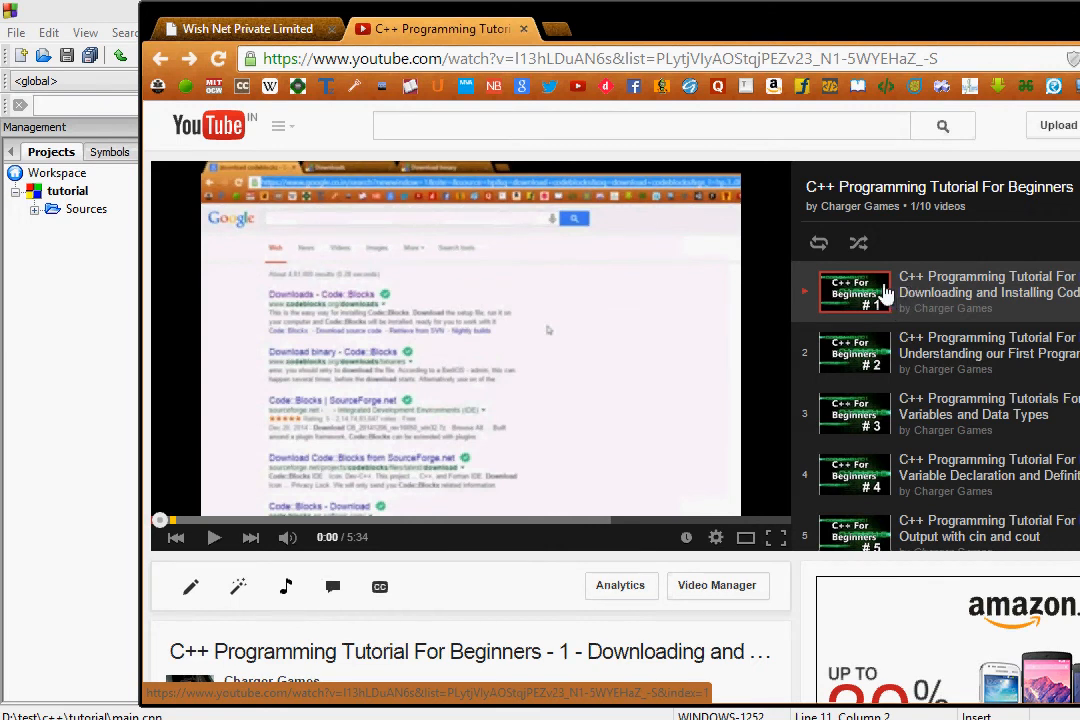
{"action": "mouse_move", "coordinate": [924, 527]}
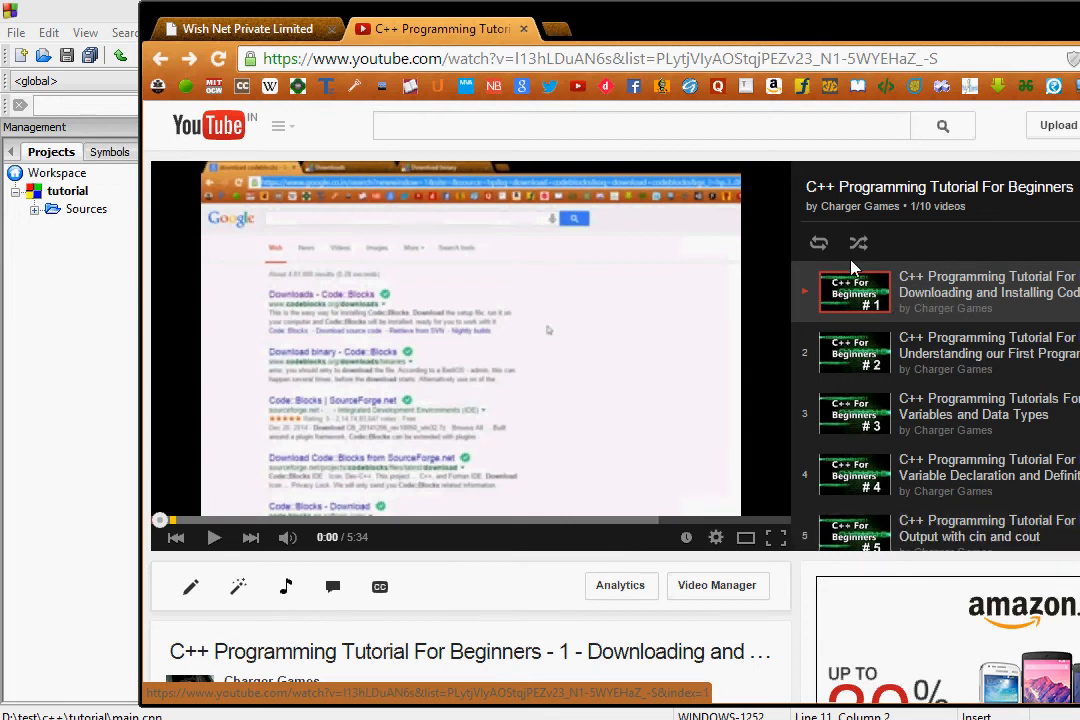
{"action": "mouse_move", "coordinate": [819, 243]}
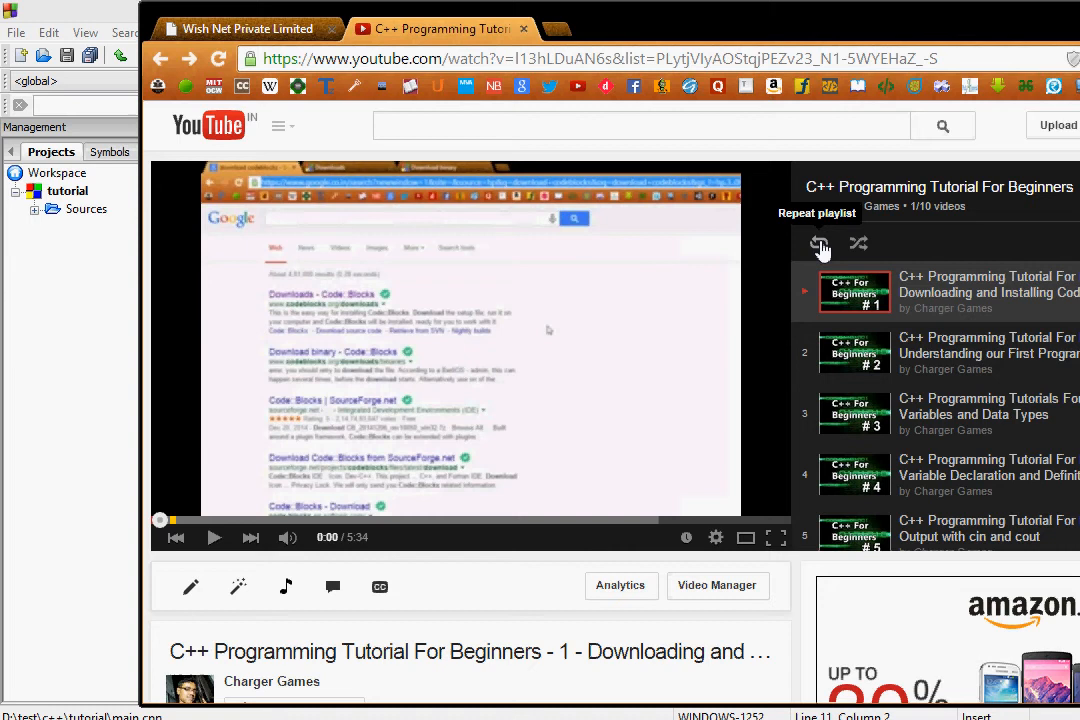
- Turn on Repeat for the C++ Programming Tutorial For Beginners playlist
{"action": "left_click", "coordinate": [818, 243]}
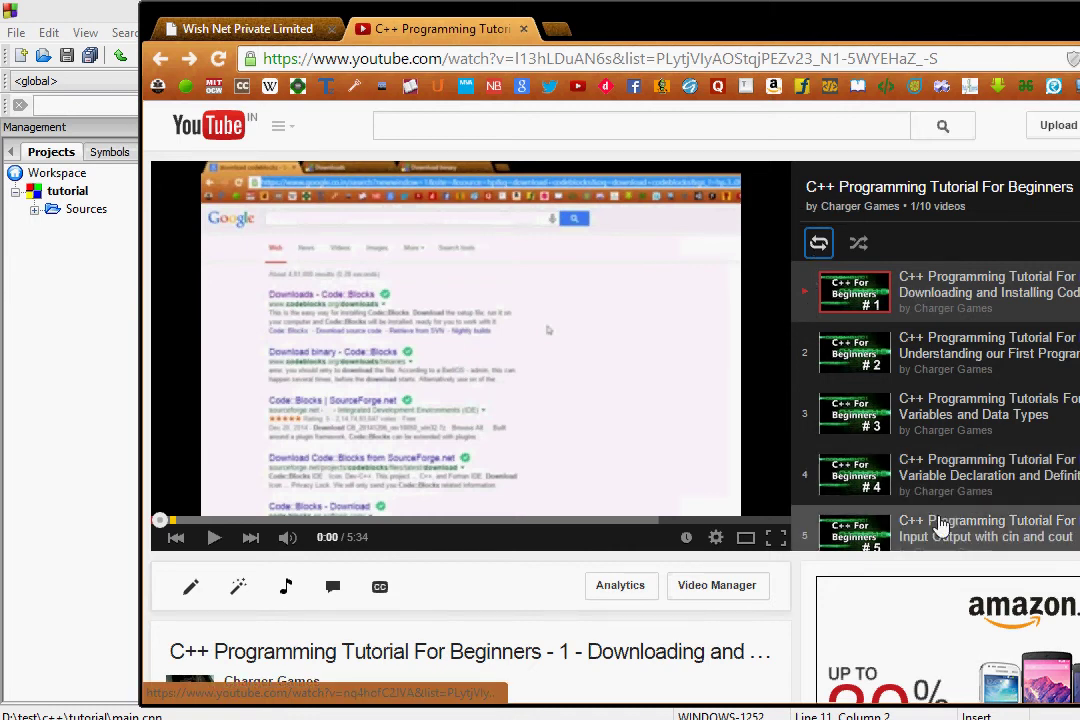
{"action": "mouse_move", "coordinate": [901, 290]}
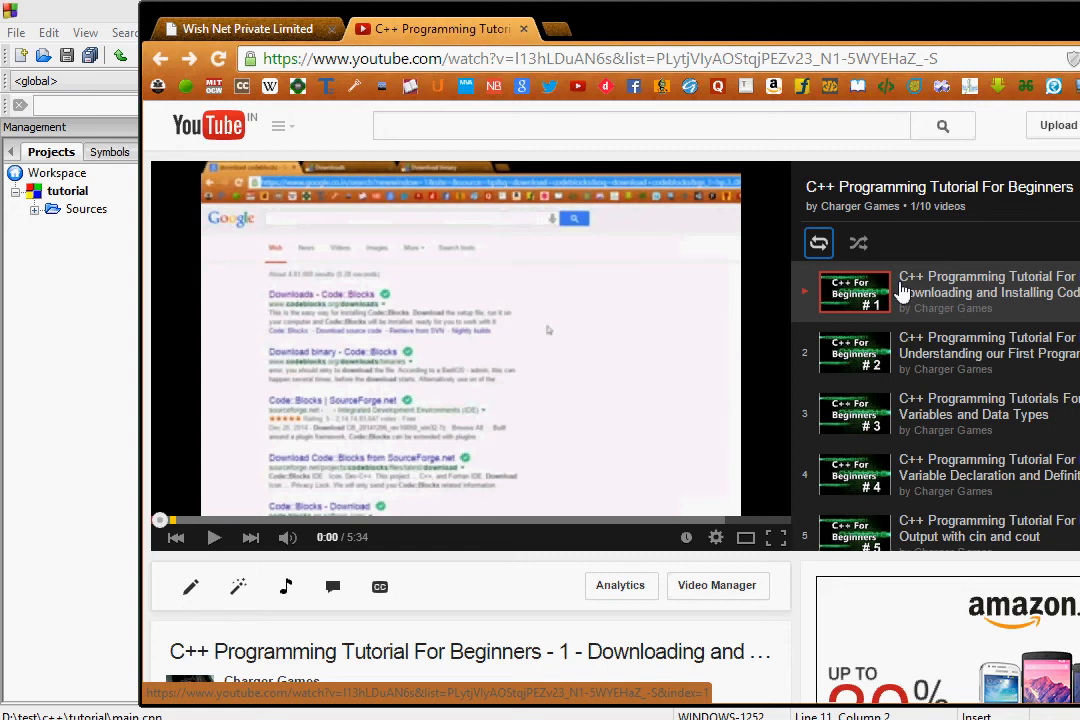
{"action": "mouse_move", "coordinate": [908, 310]}
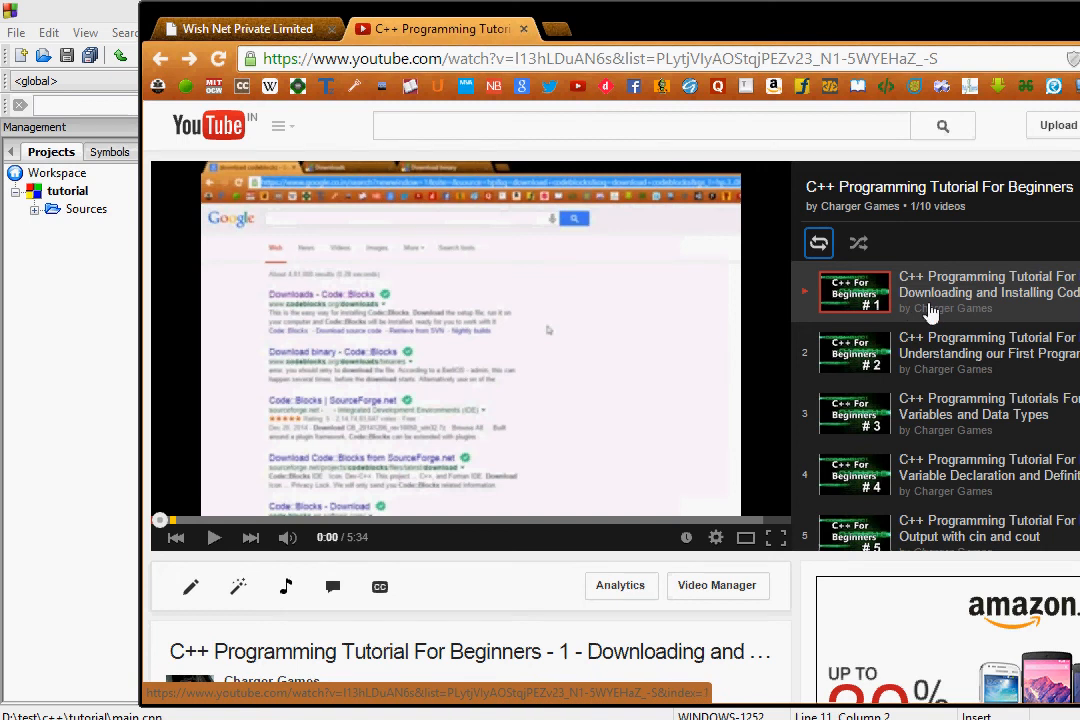
{"action": "mouse_move", "coordinate": [920, 315]}
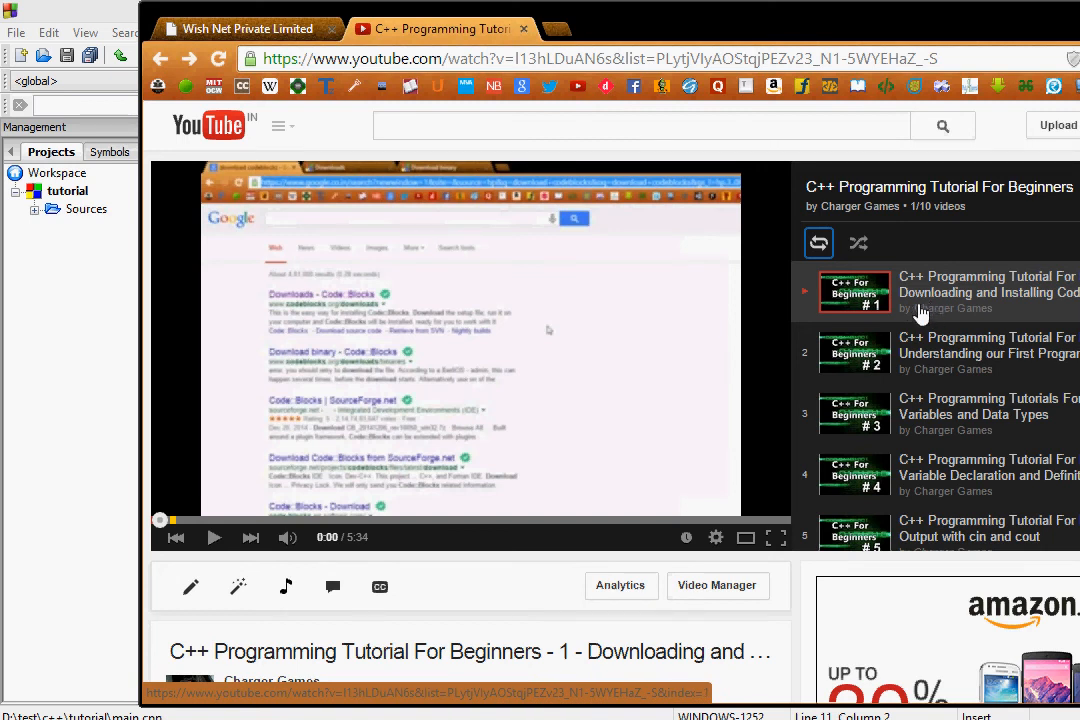
{"action": "mouse_move", "coordinate": [932, 315]}
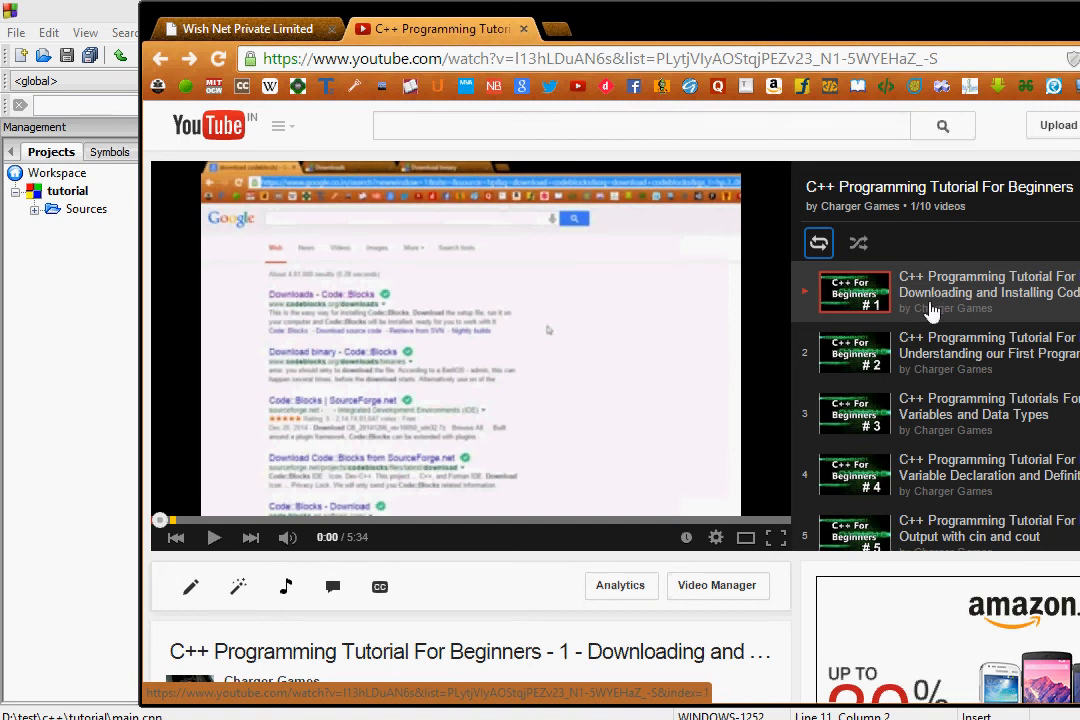
{"action": "mouse_move", "coordinate": [927, 312]}
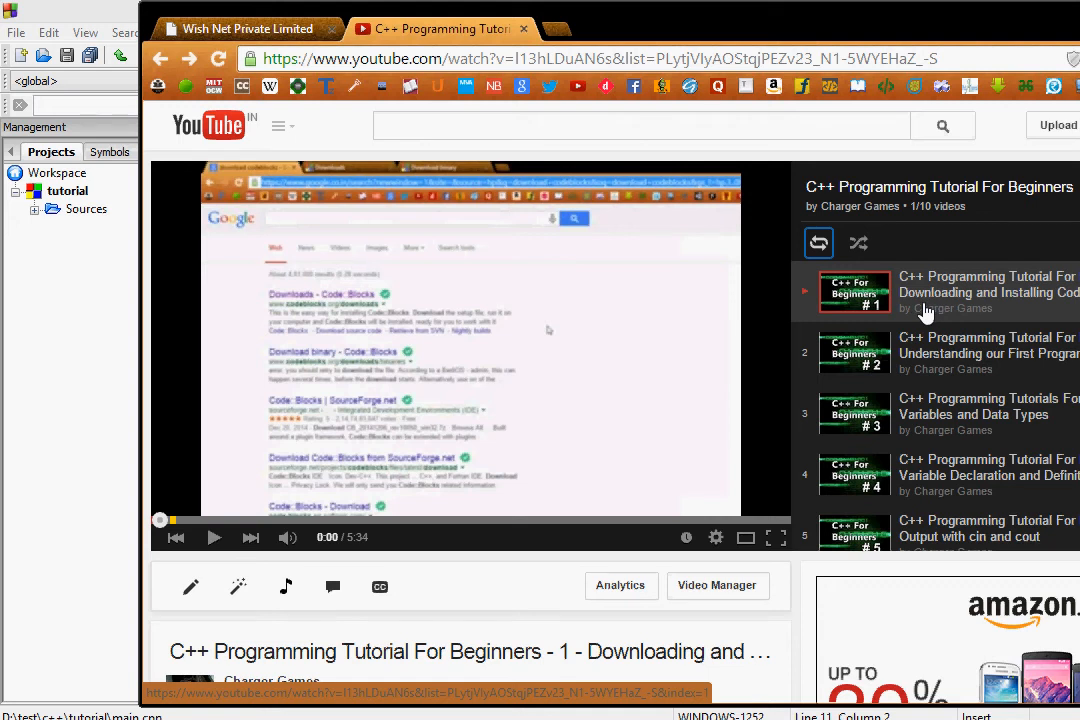
{"action": "mouse_move", "coordinate": [818, 243]}
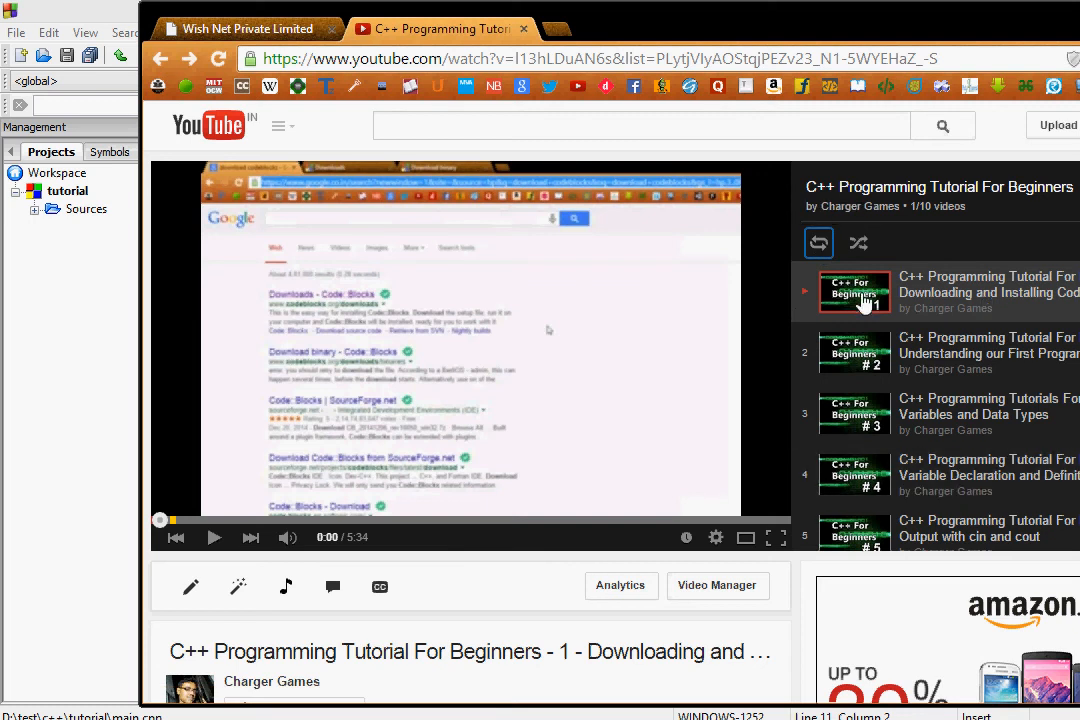
{"action": "mouse_move", "coordinate": [873, 257]}
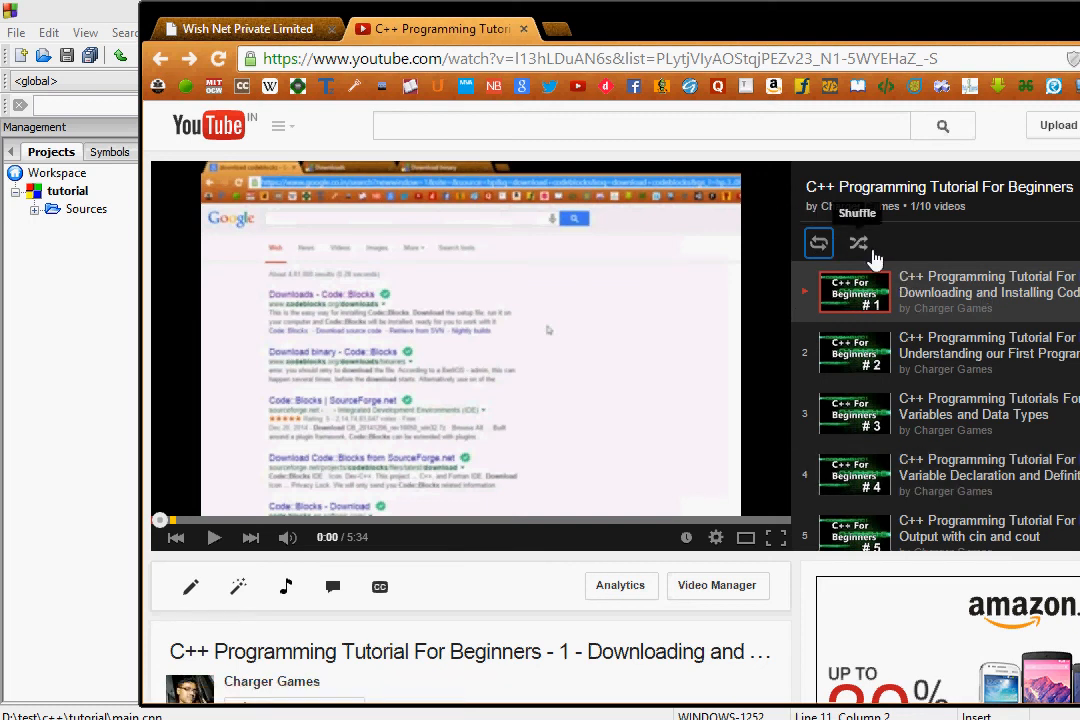
{"action": "mouse_move", "coordinate": [905, 253]}
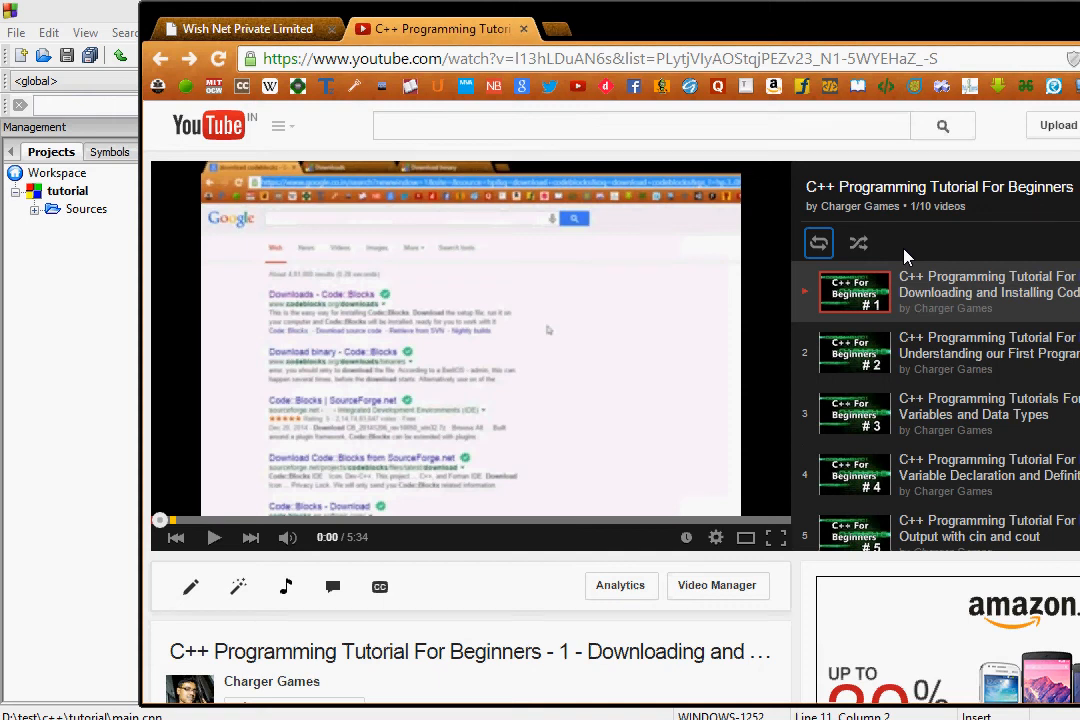
{"action": "mouse_move", "coordinate": [919, 253]}
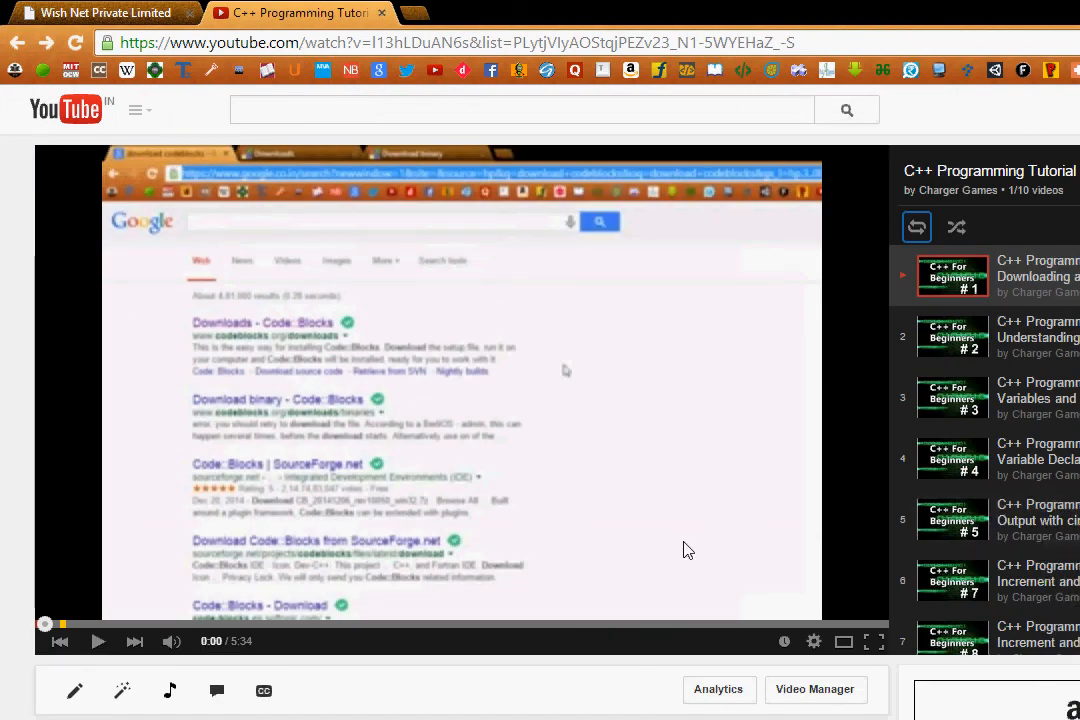
{"action": "mouse_move", "coordinate": [646, 610]}
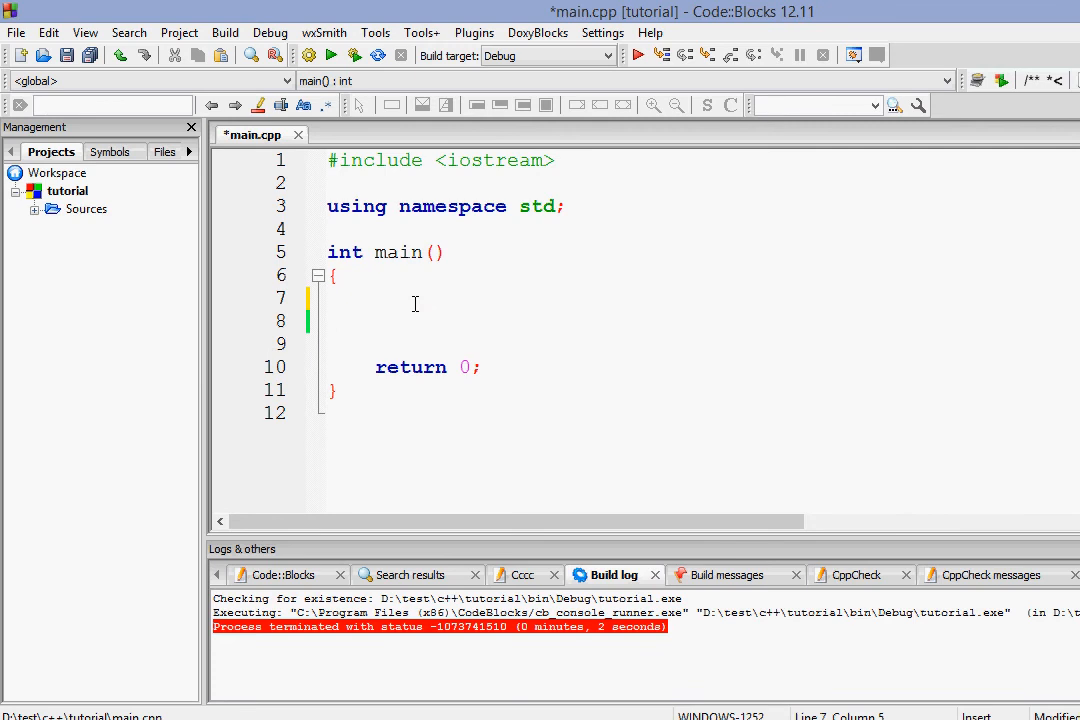
- Type cout<<"Raja"<<endl inside main on line 7
{"action": "type", "text": "cout<<"}
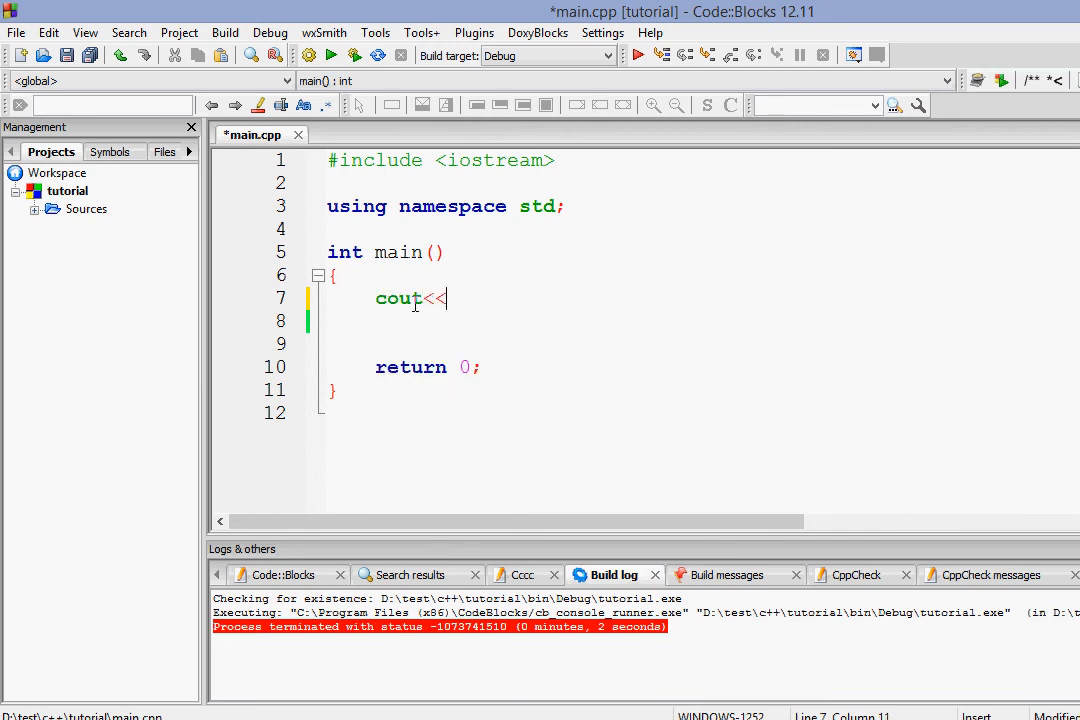
{"action": "type", "text": "\"Raja\"<<endl;"}
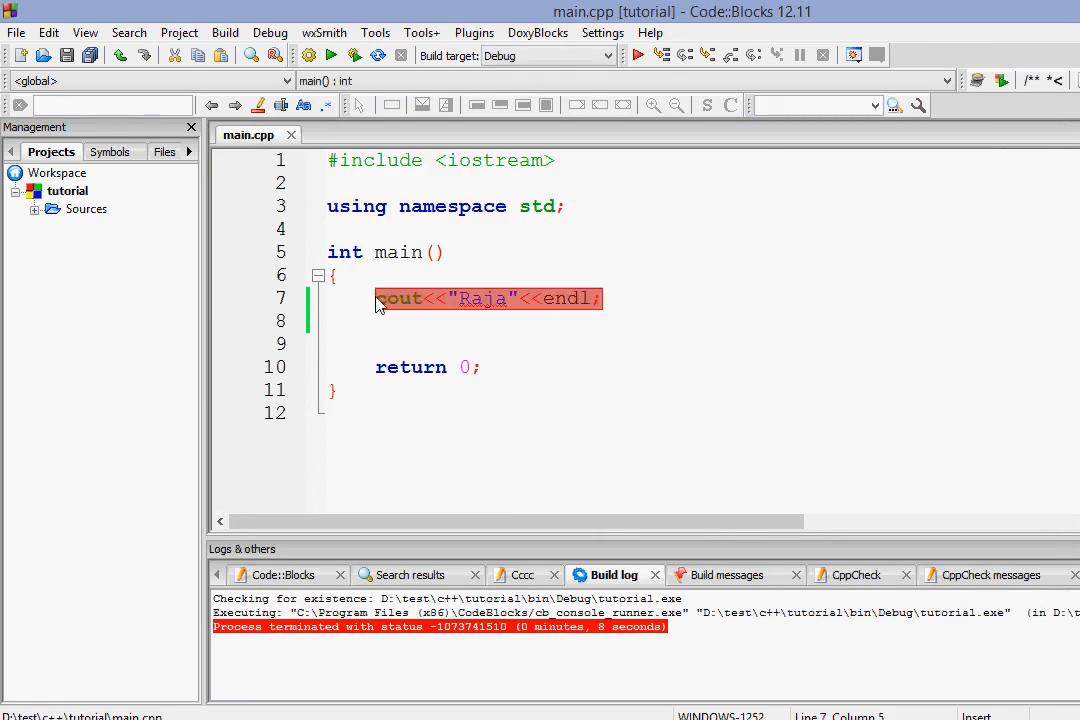
- Add more cout<<"Raja"<<endl; lines below the first print statement
{"action": "key", "text": "Enter"}
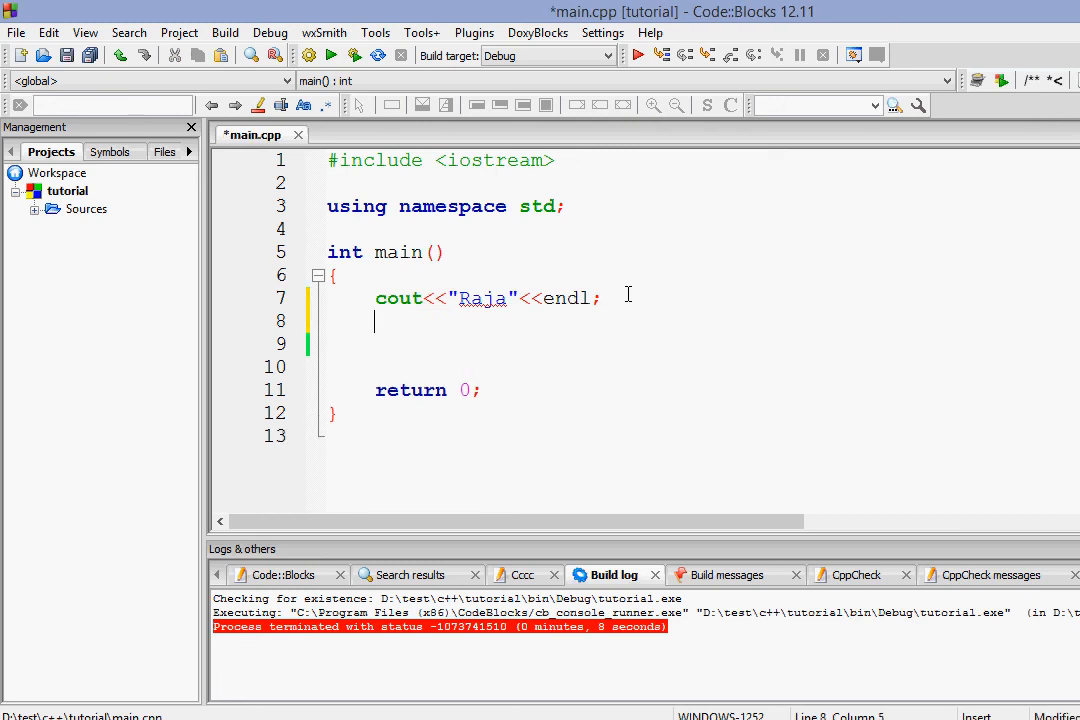
{"action": "type", "text": "cout<<\"Raja\"<<endl;"}
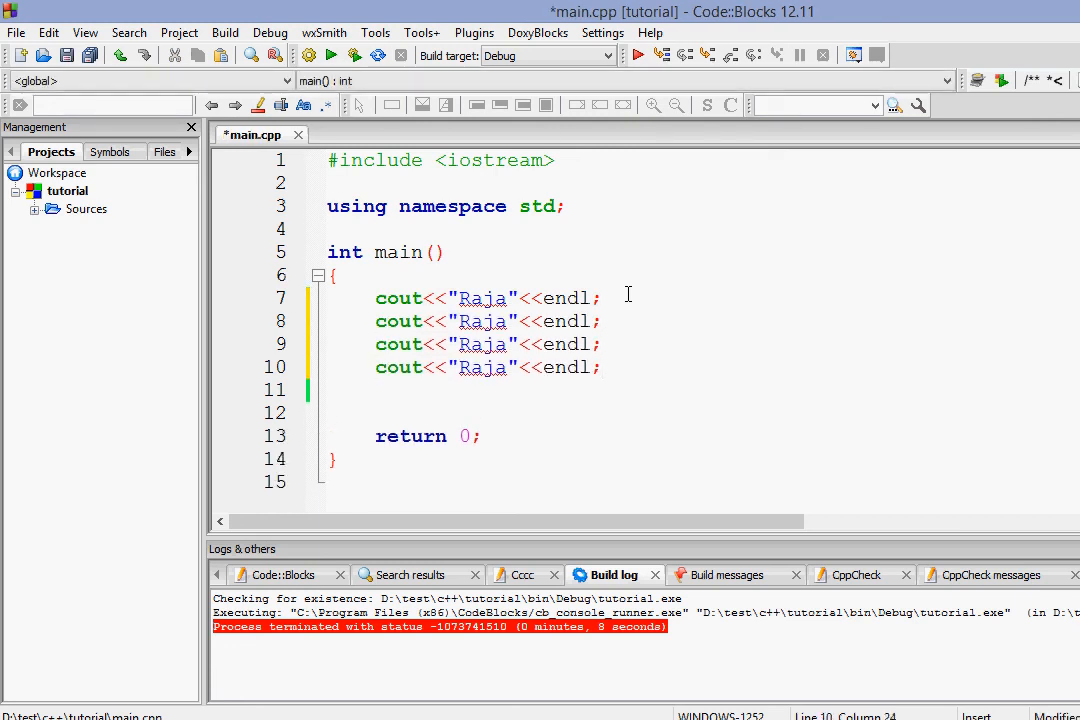
{"action": "type", "text": "cout<<\"Raja\"<<endl;"}
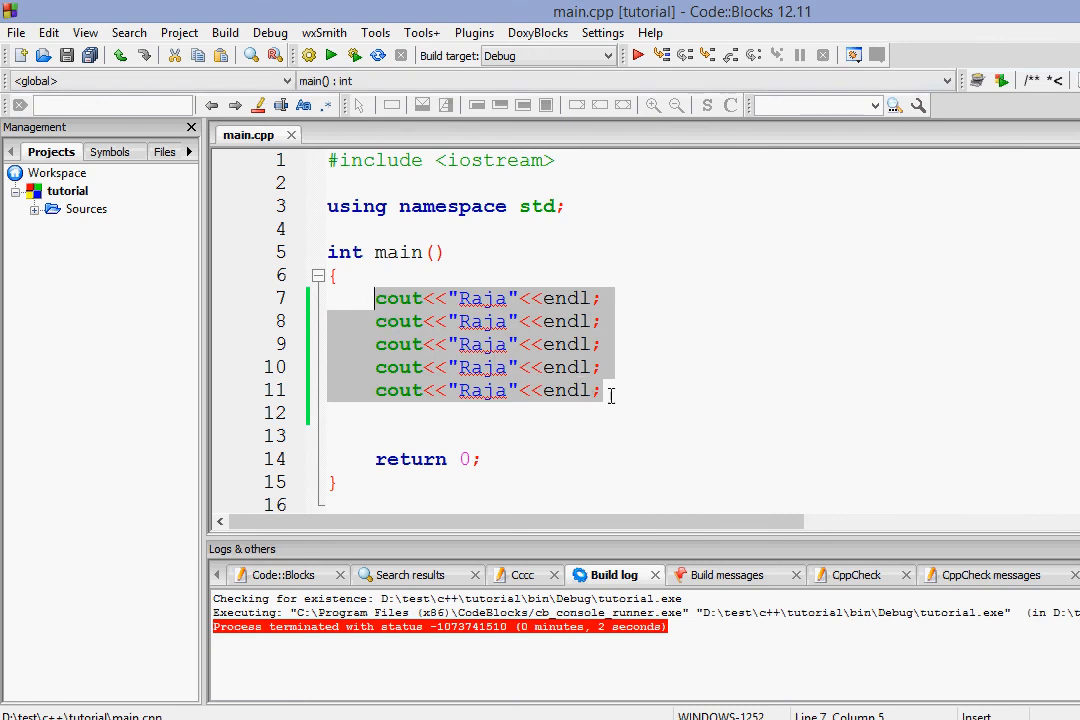
- Clear the current selection in the editor below the five Raja print lines
{"action": "left_click", "coordinate": [604, 390]}
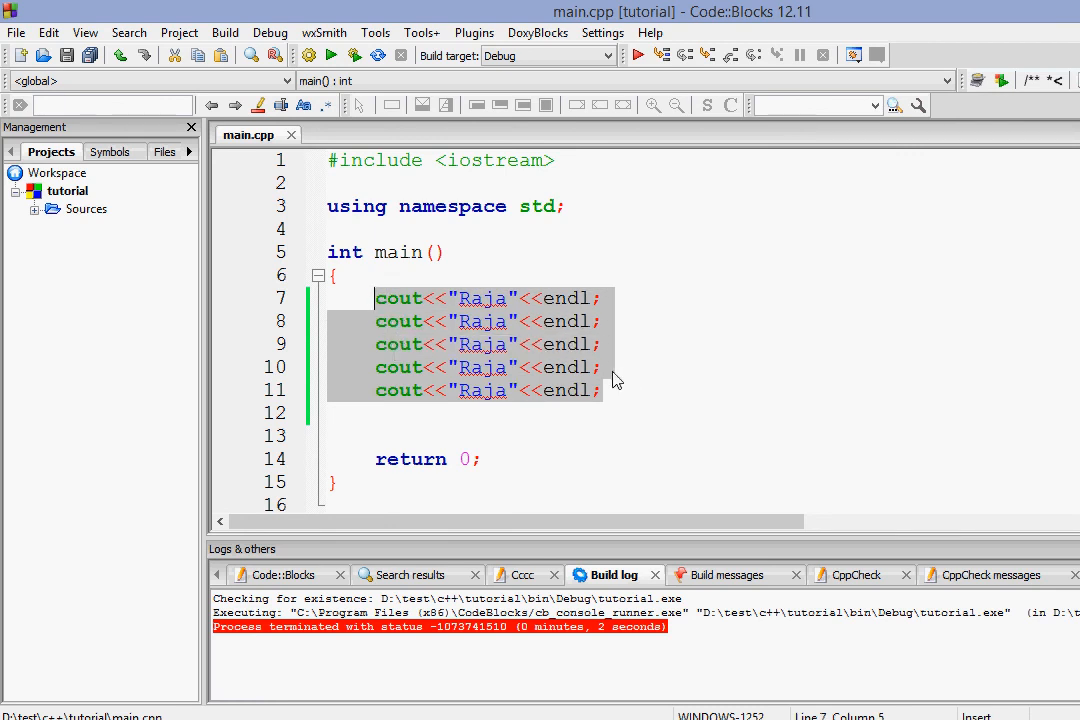
{"action": "left_click", "coordinate": [615, 390]}
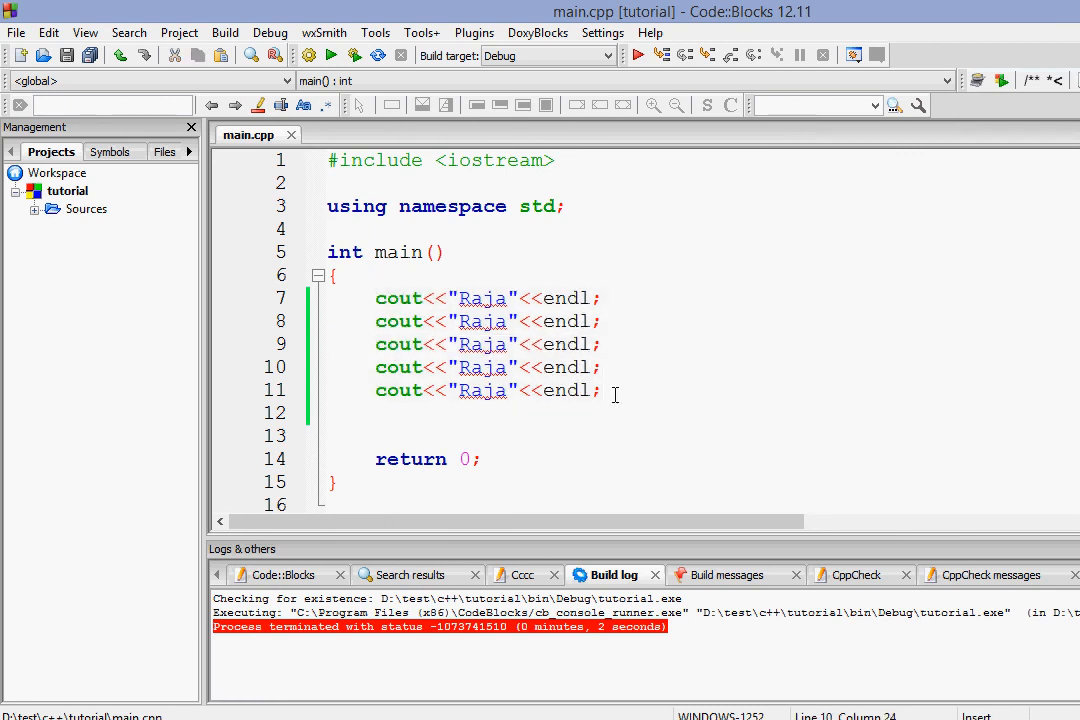
{"action": "mouse_move", "coordinate": [605, 391]}
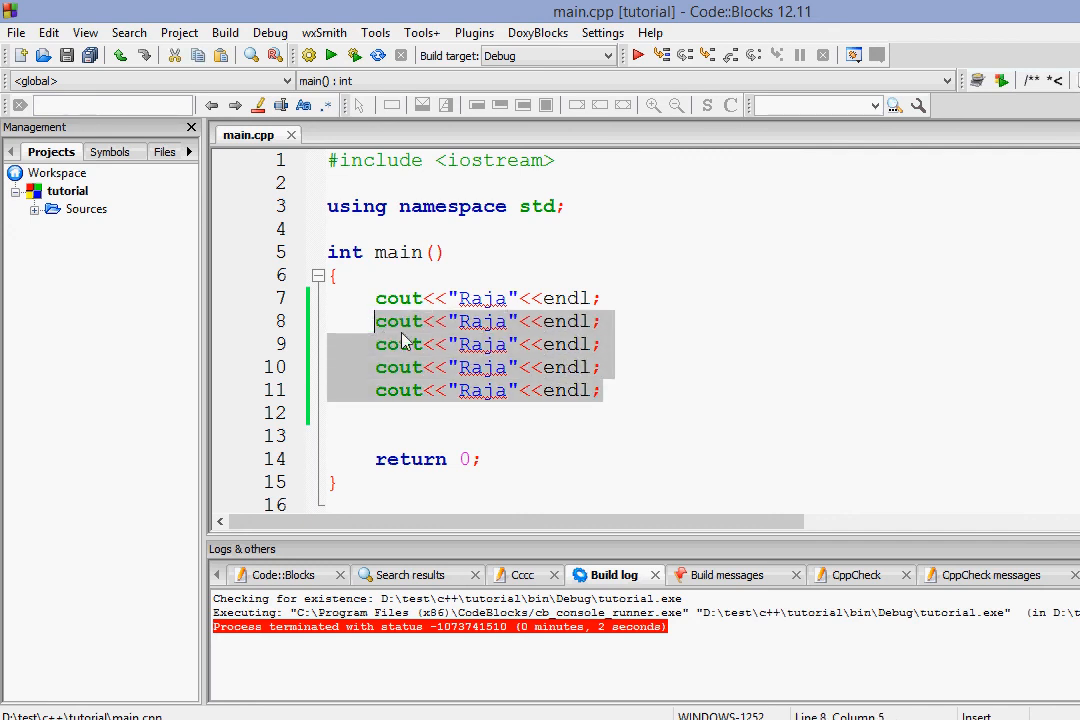
- Delete the selected lines 8–11, keeping one cout<<"Raja"<<endl; line
{"action": "key", "text": "Delete"}
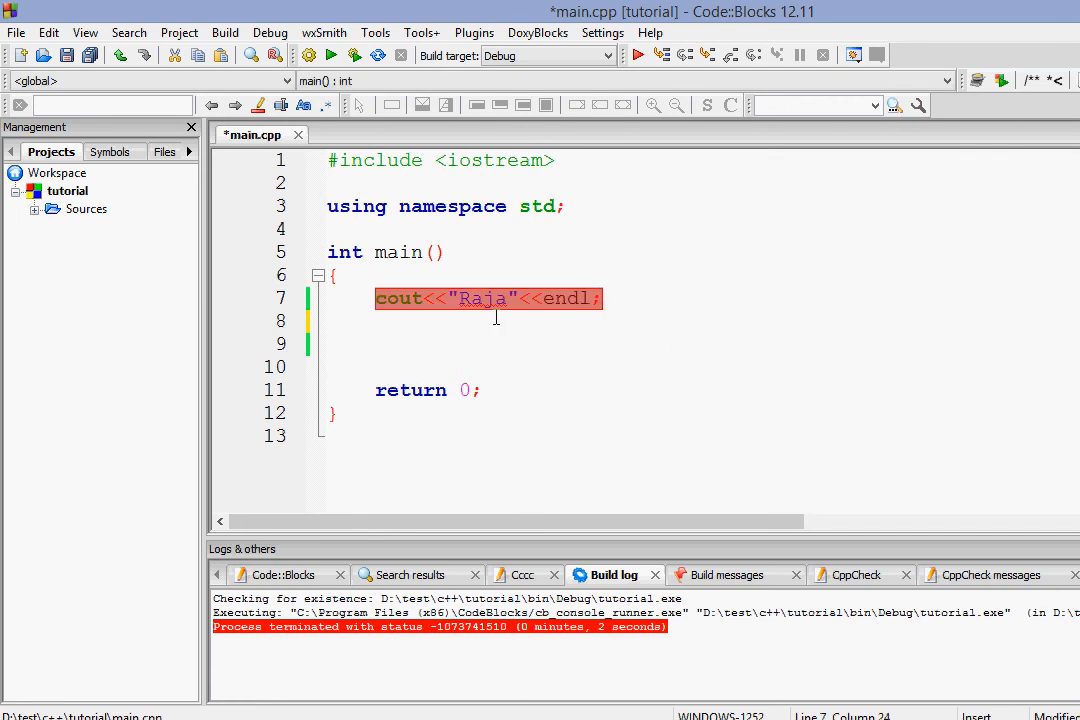
{"action": "mouse_move", "coordinate": [457, 295]}
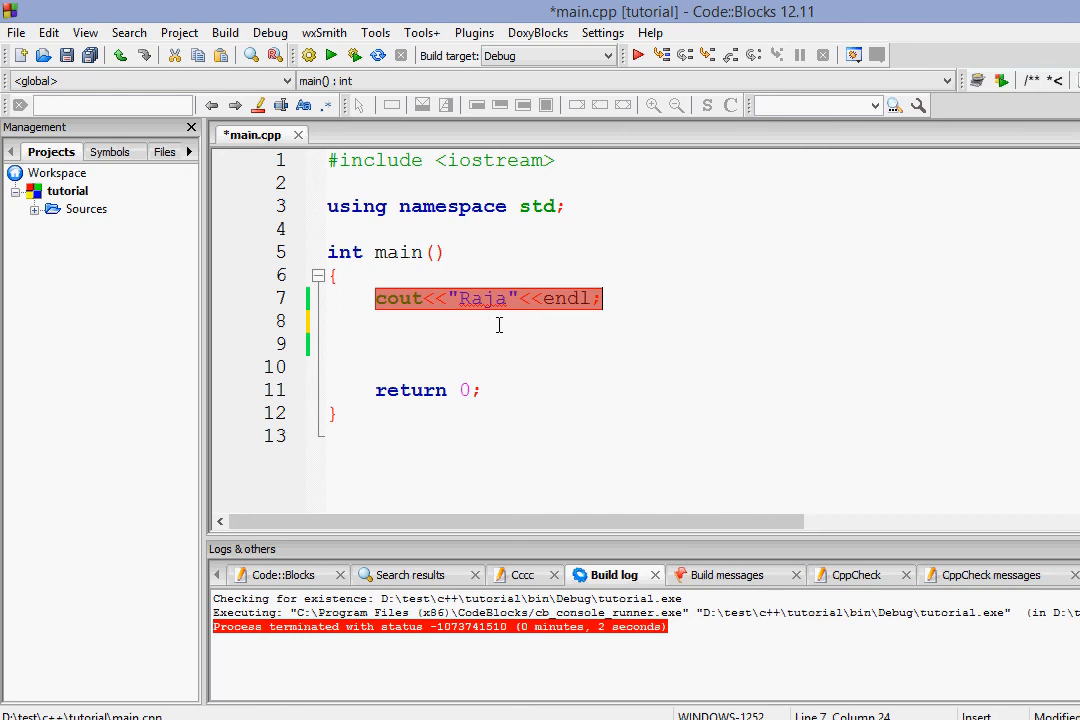
{"action": "mouse_move", "coordinate": [510, 318]}
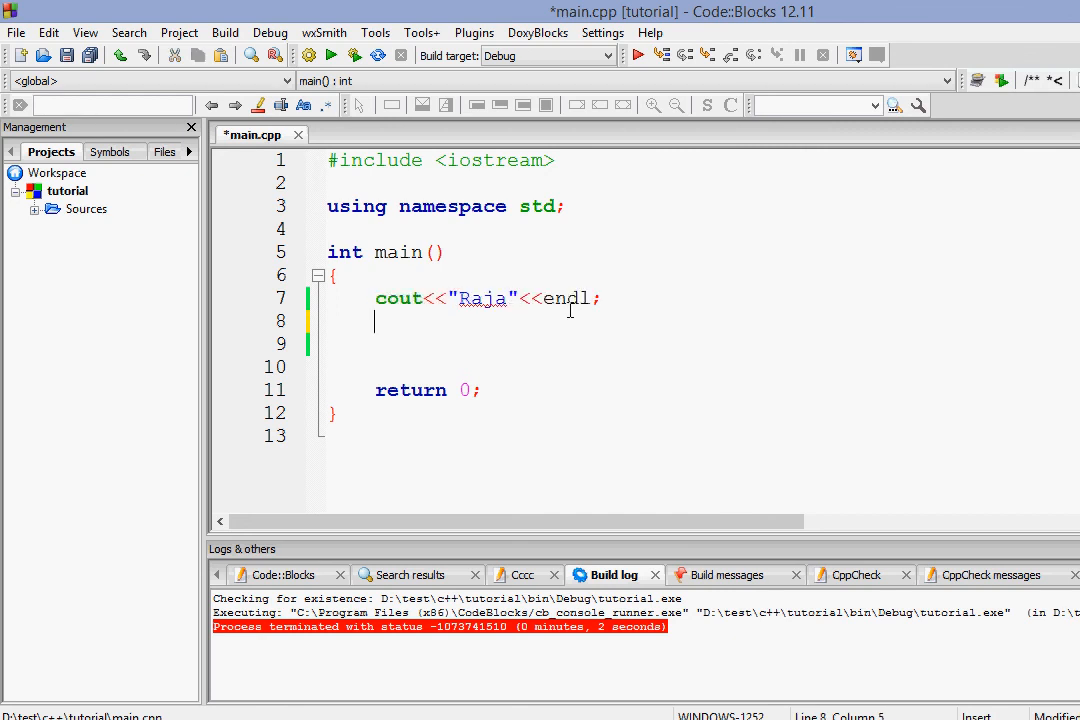
{"action": "double_click", "coordinate": [483, 298]}
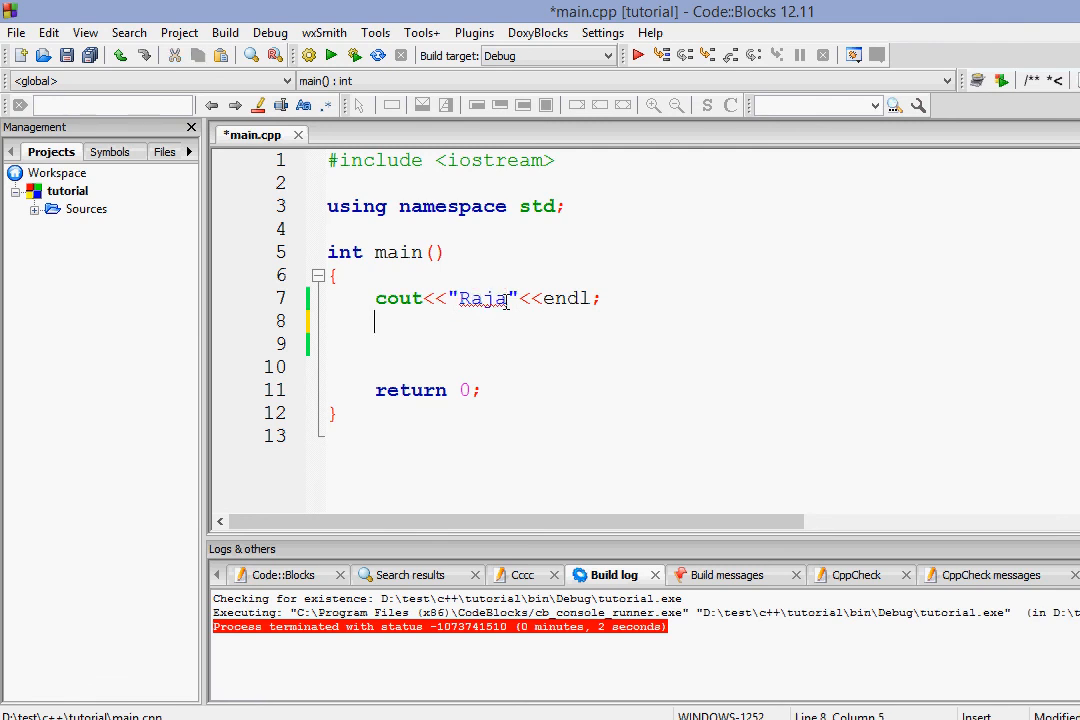
{"action": "double_click", "coordinate": [482, 298]}
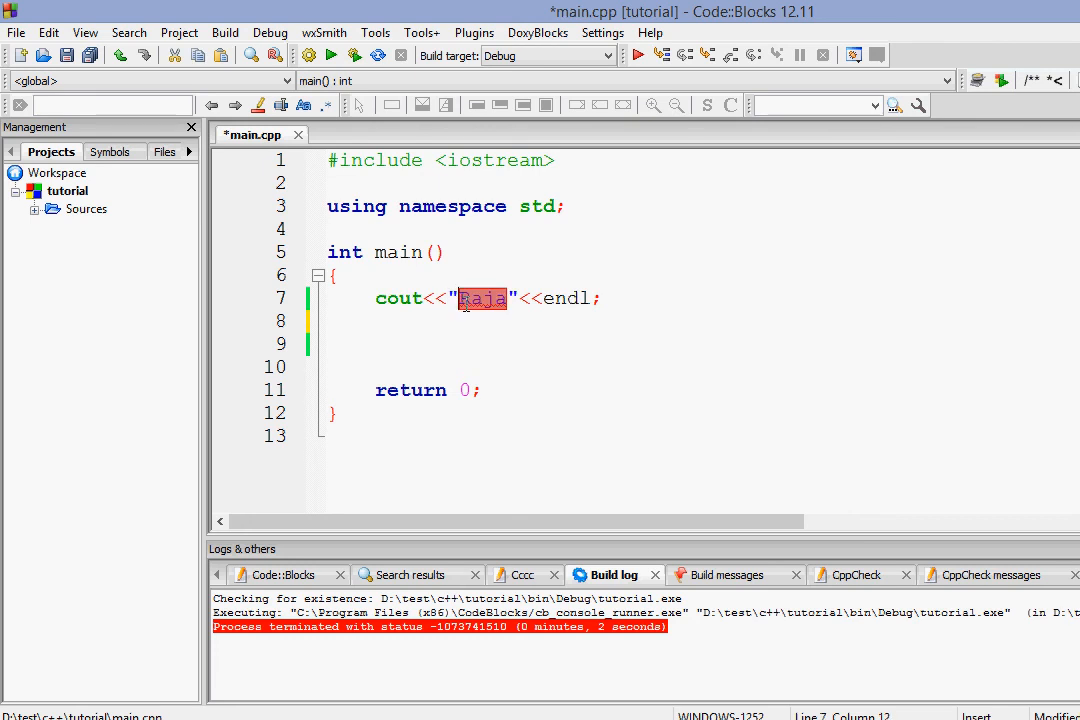
{"action": "mouse_move", "coordinate": [472, 313]}
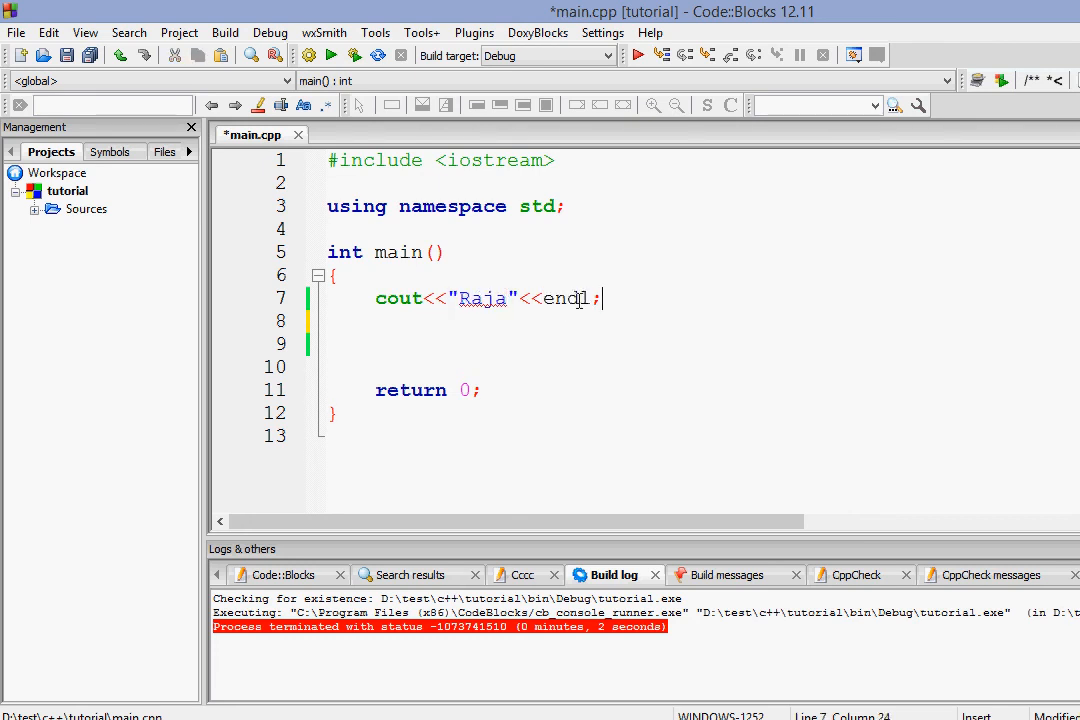
{"action": "mouse_move", "coordinate": [580, 298]}
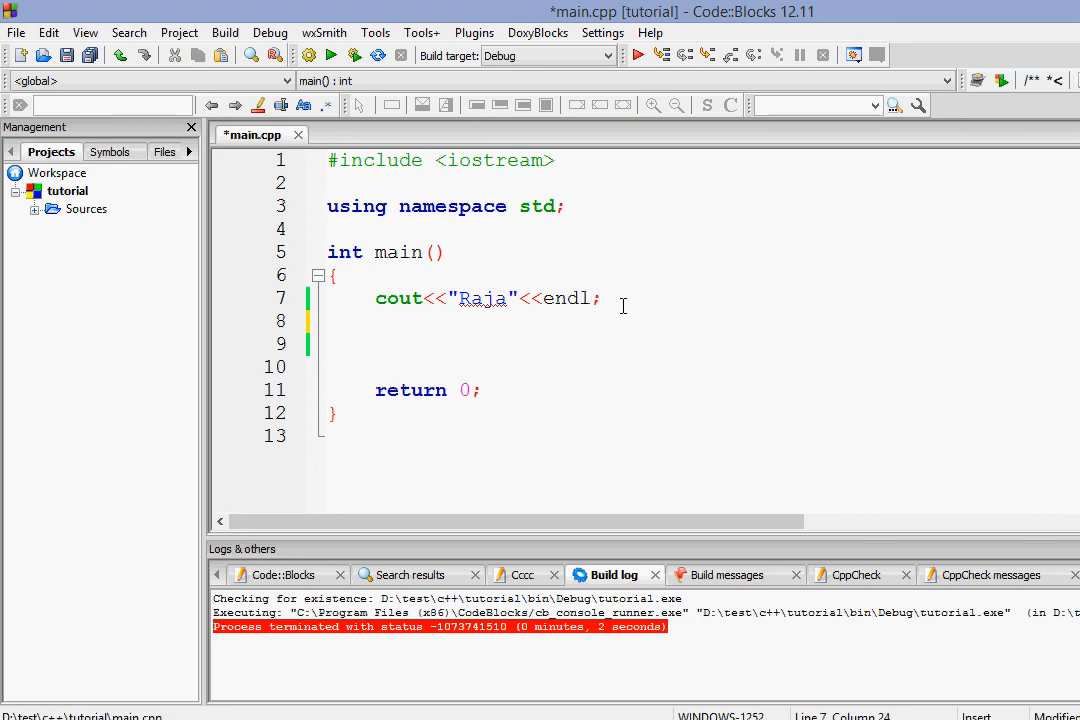
{"action": "left_click", "coordinate": [605, 298]}
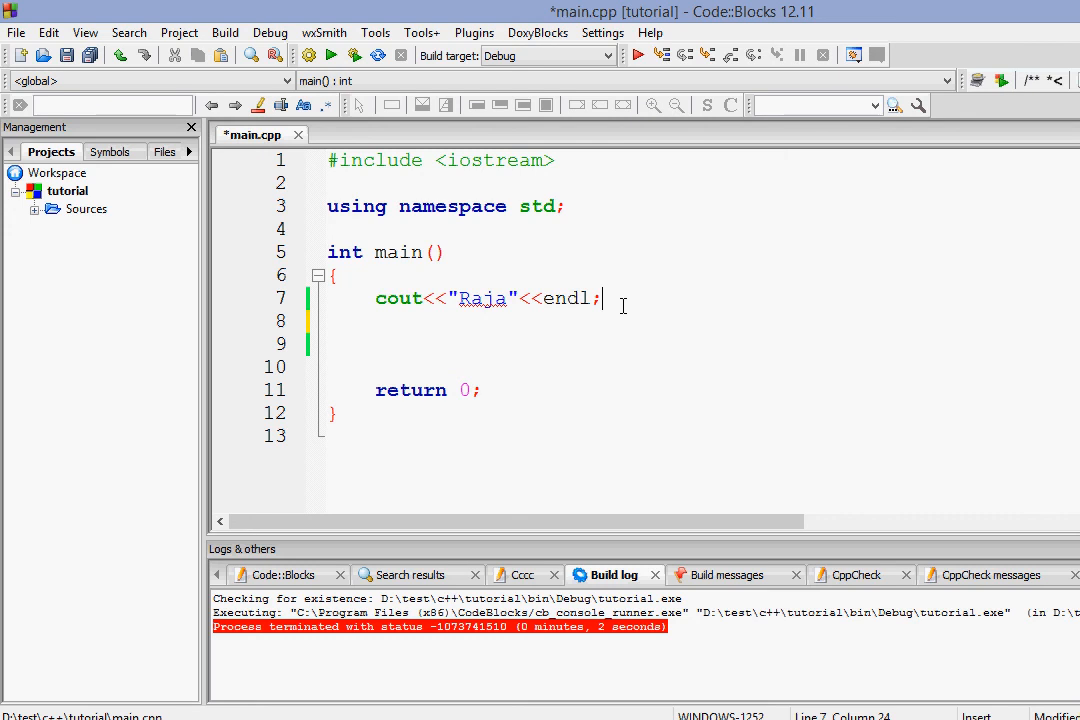